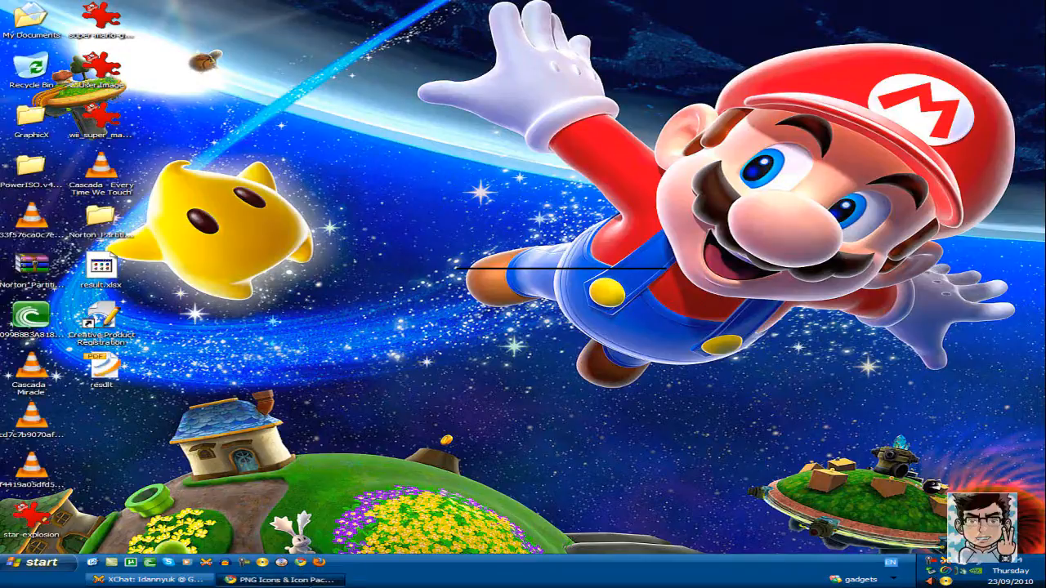
Restore the IconsPedia browser window from the taskbar.
click(281, 578)
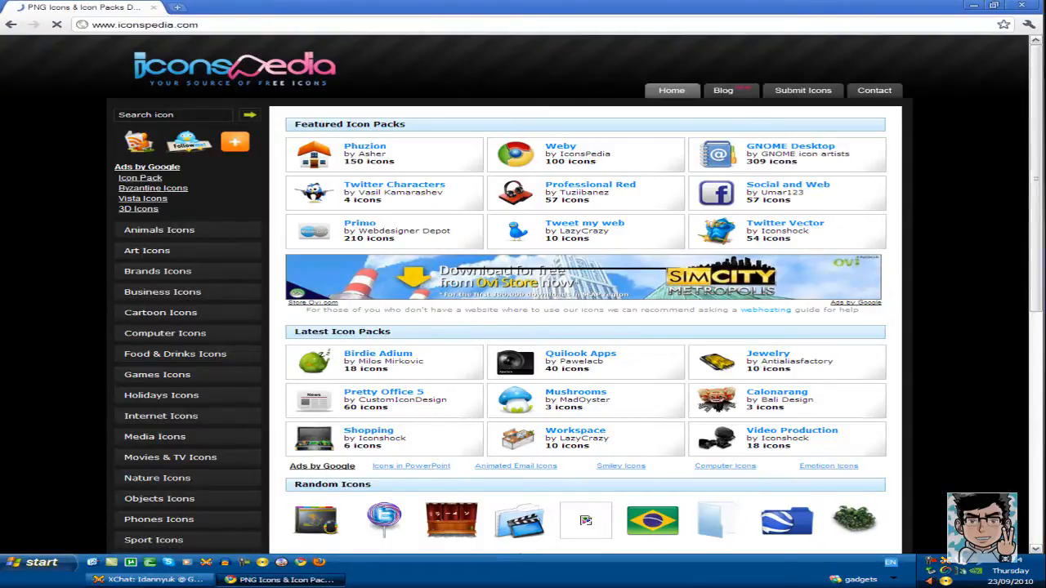
scroll(down, 3)
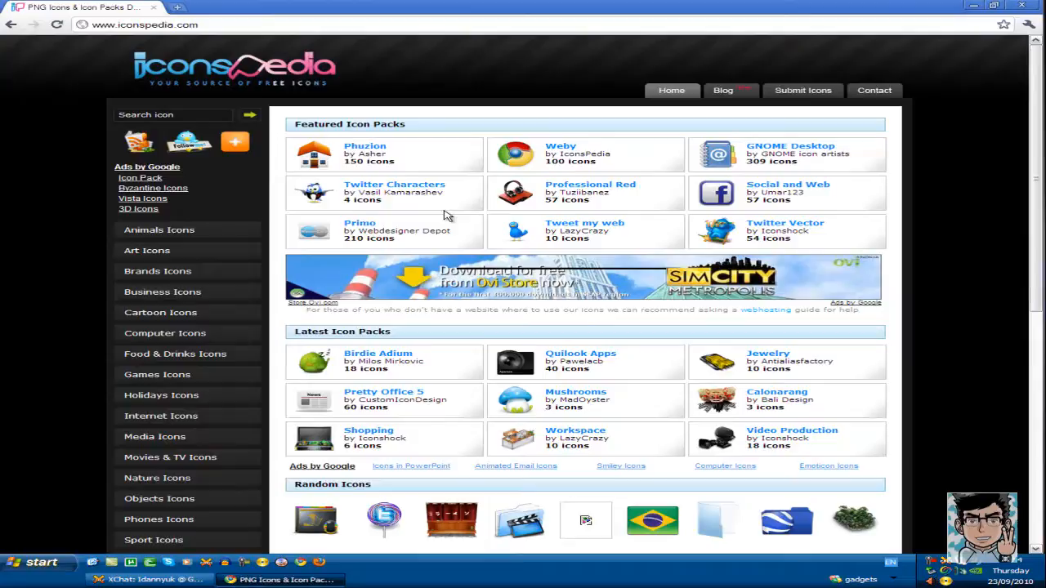
scroll(down, 3)
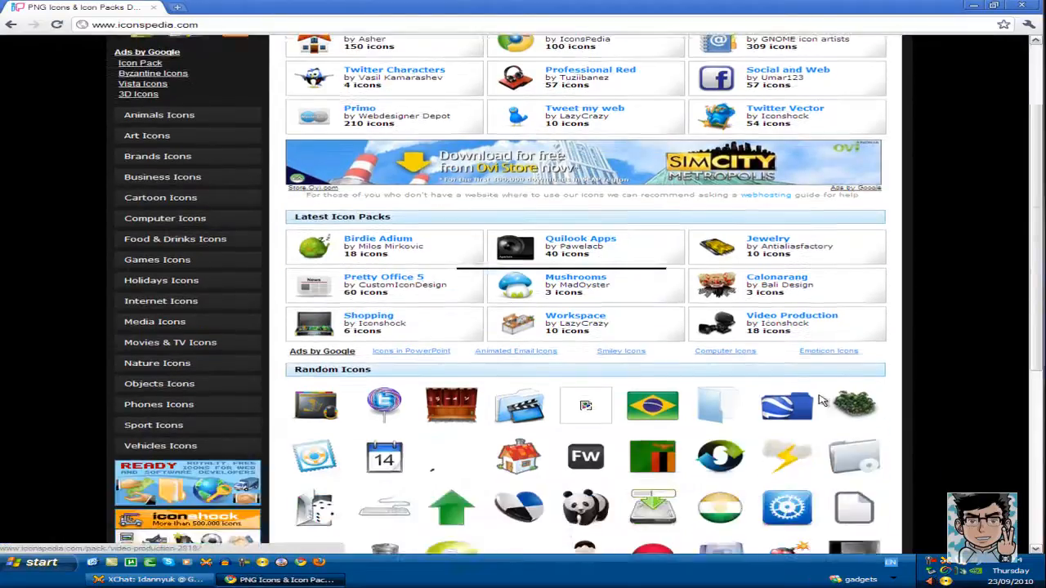
scroll(down, 3)
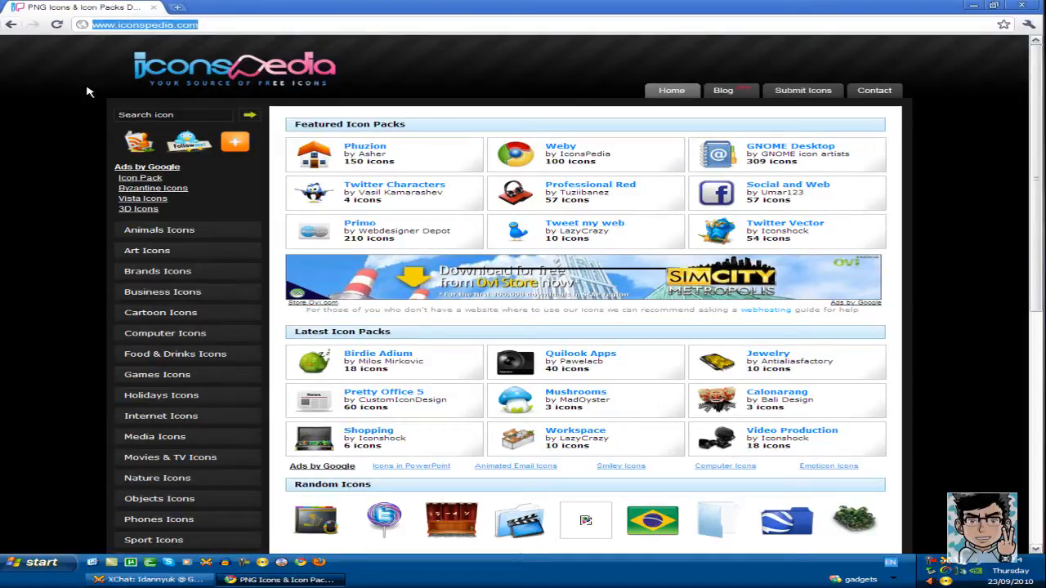
mouse_move(377, 136)
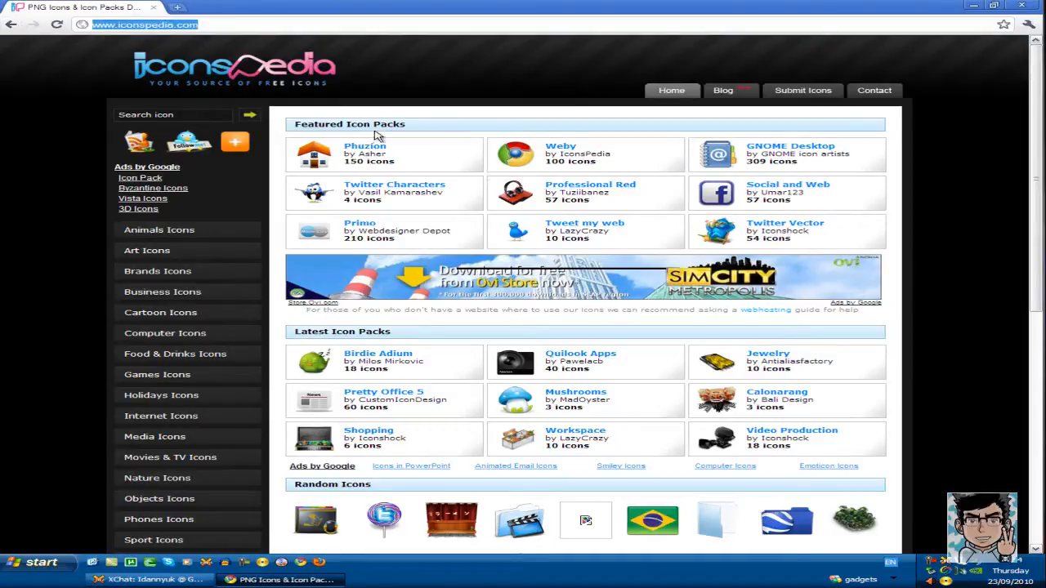
mouse_move(471, 131)
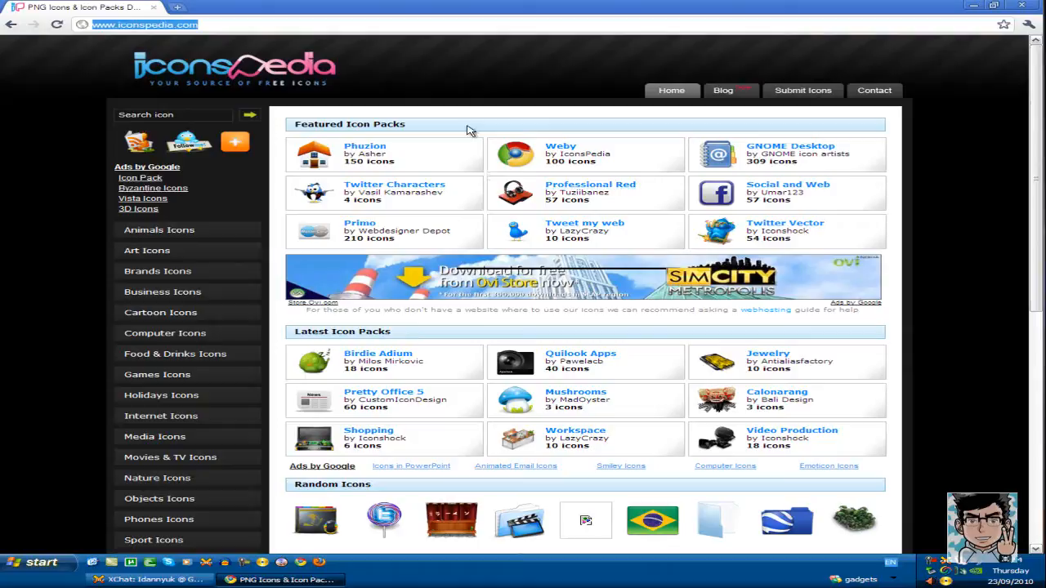
mouse_move(787, 184)
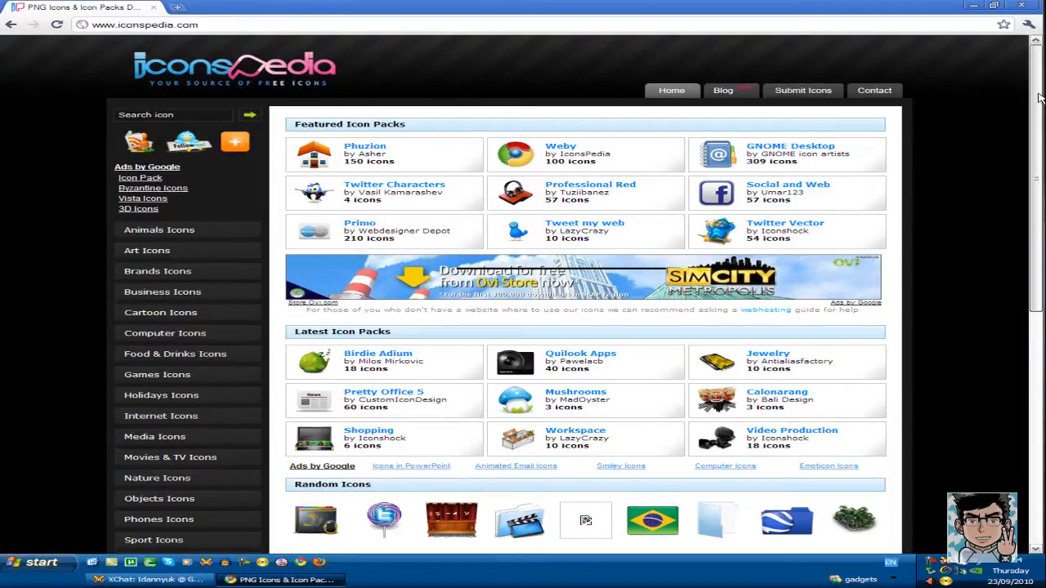
scroll(down, 3)
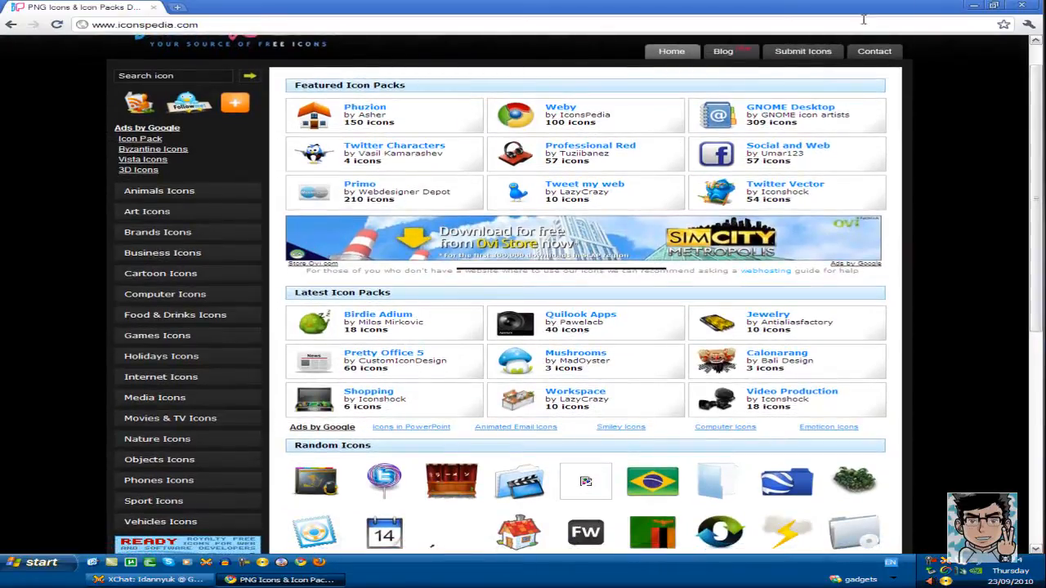
scroll(down, 3)
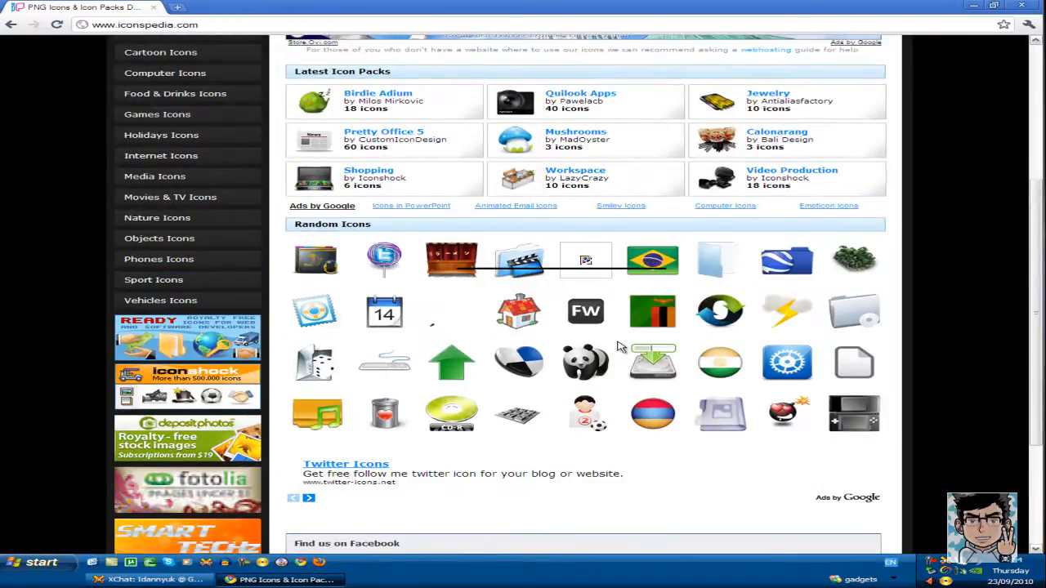
scroll(up, 3)
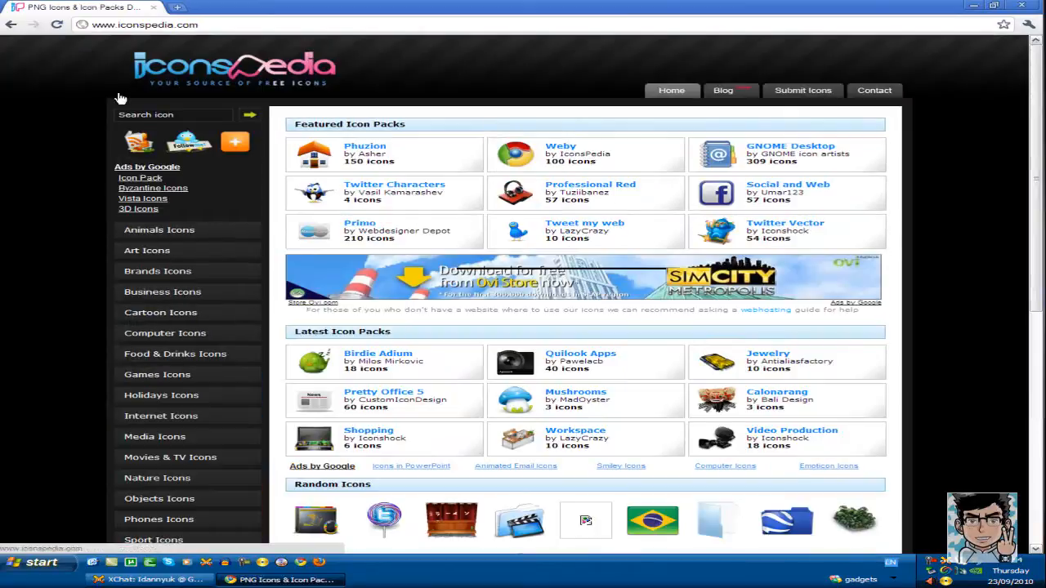
click(170, 114)
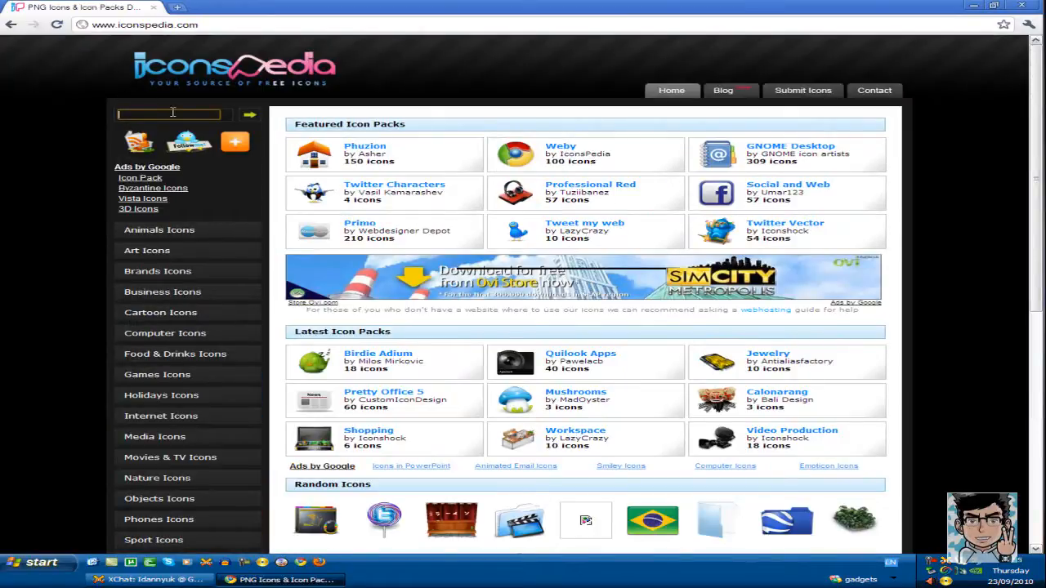
text(as)
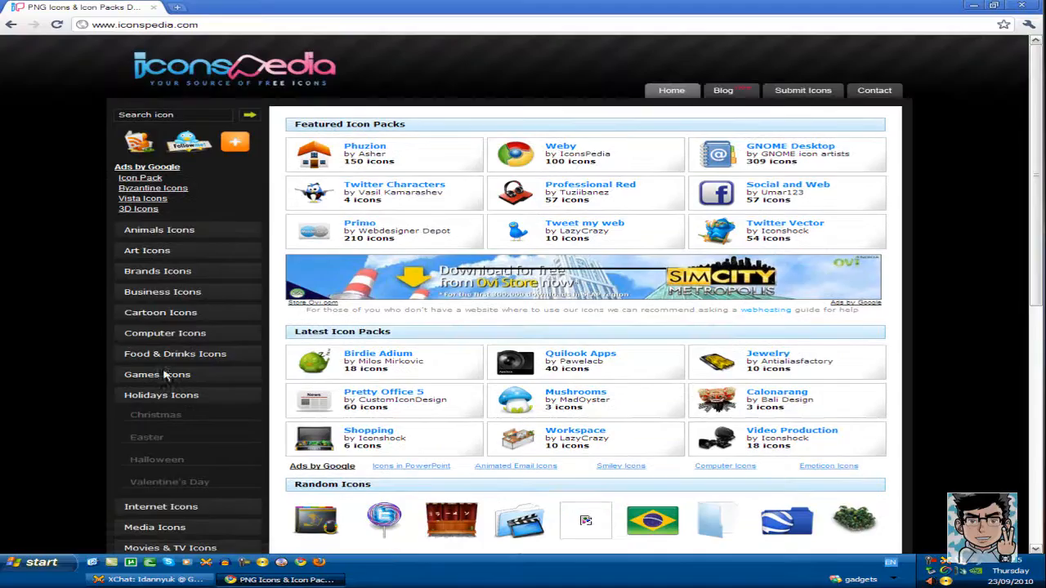
scroll(down, 3)
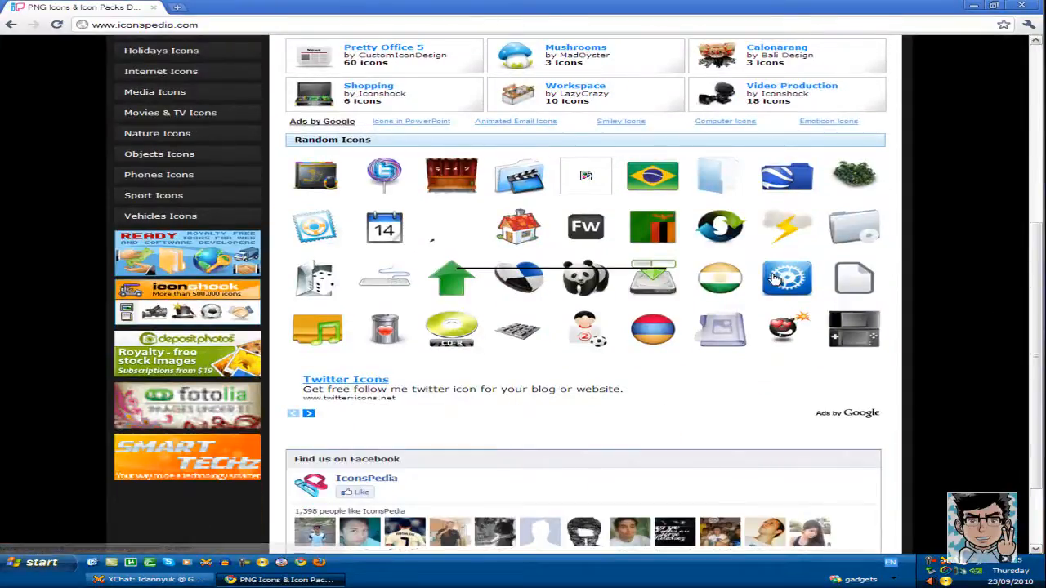
click(786, 278)
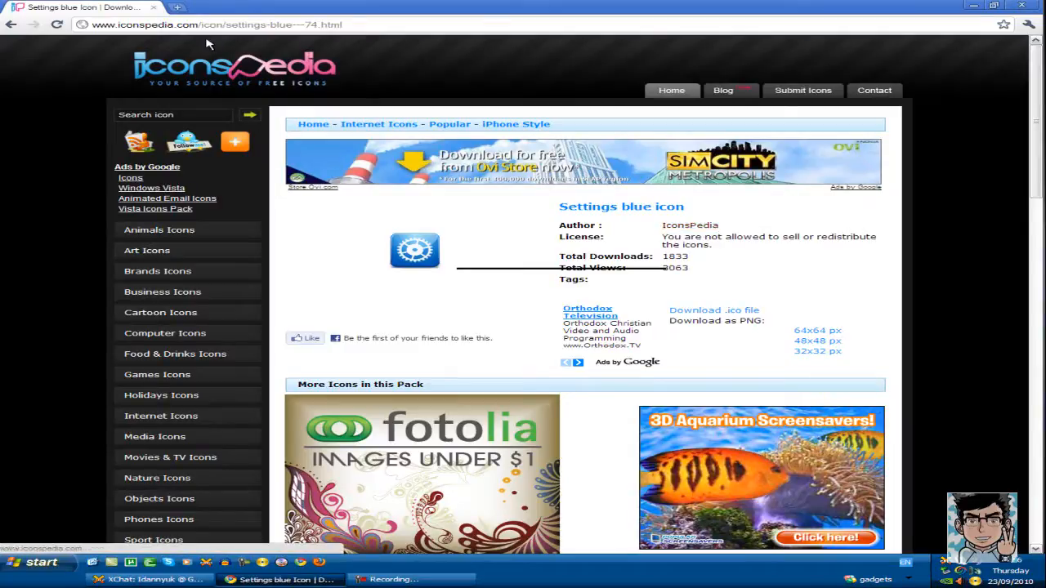
mouse_move(711, 258)
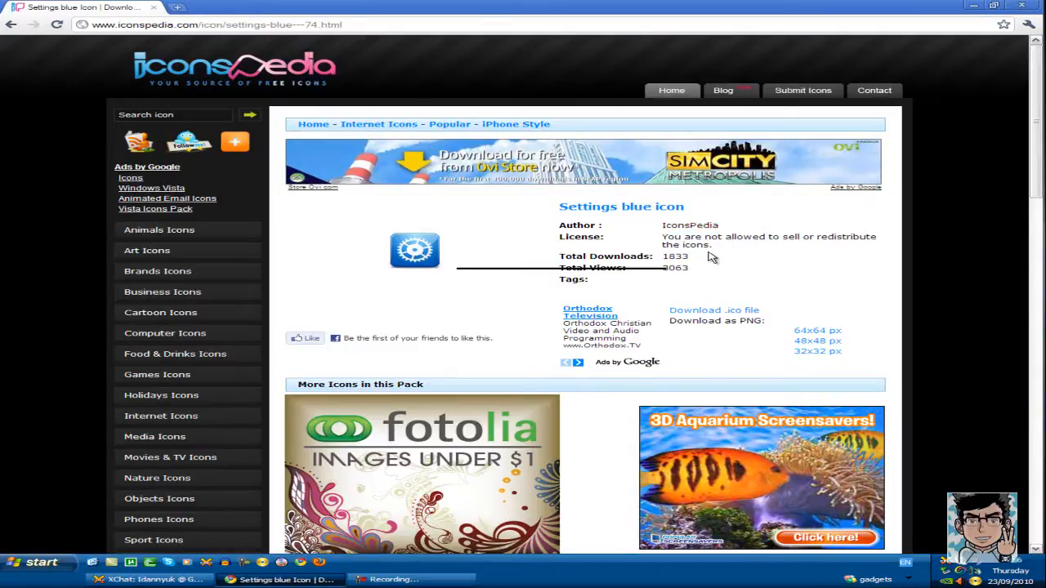
mouse_move(858, 238)
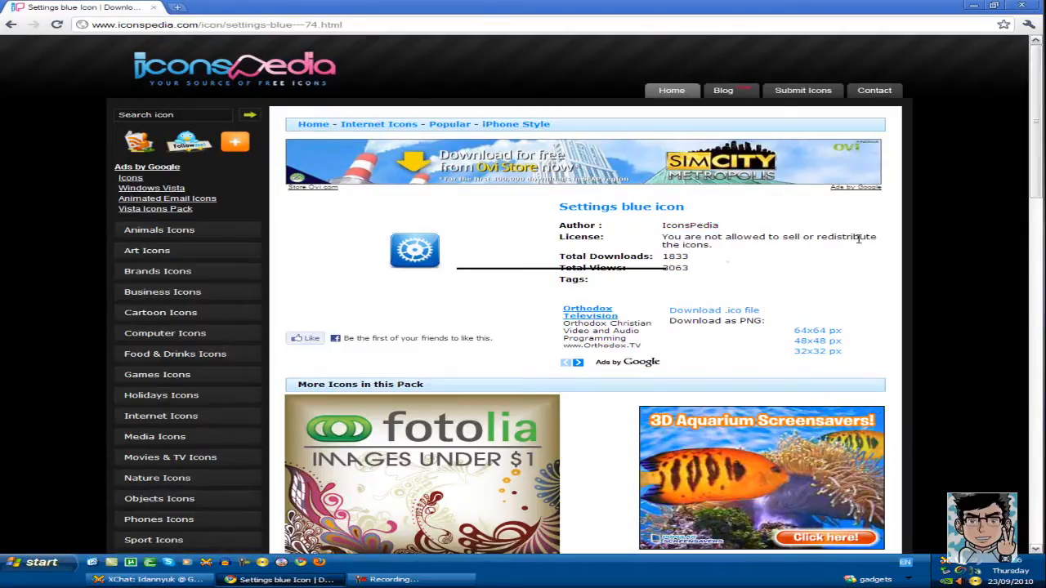
mouse_move(653, 255)
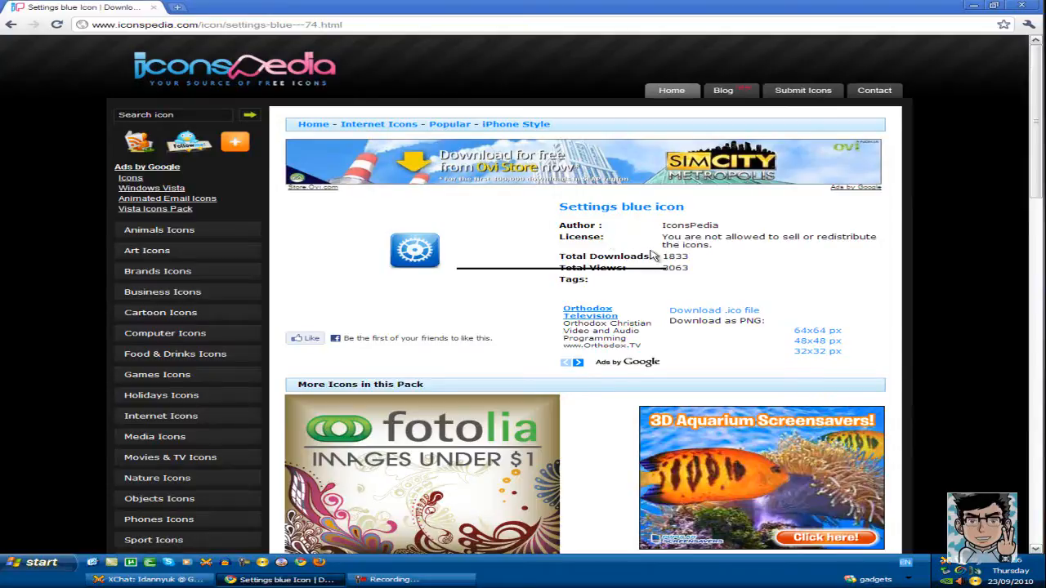
mouse_move(660, 292)
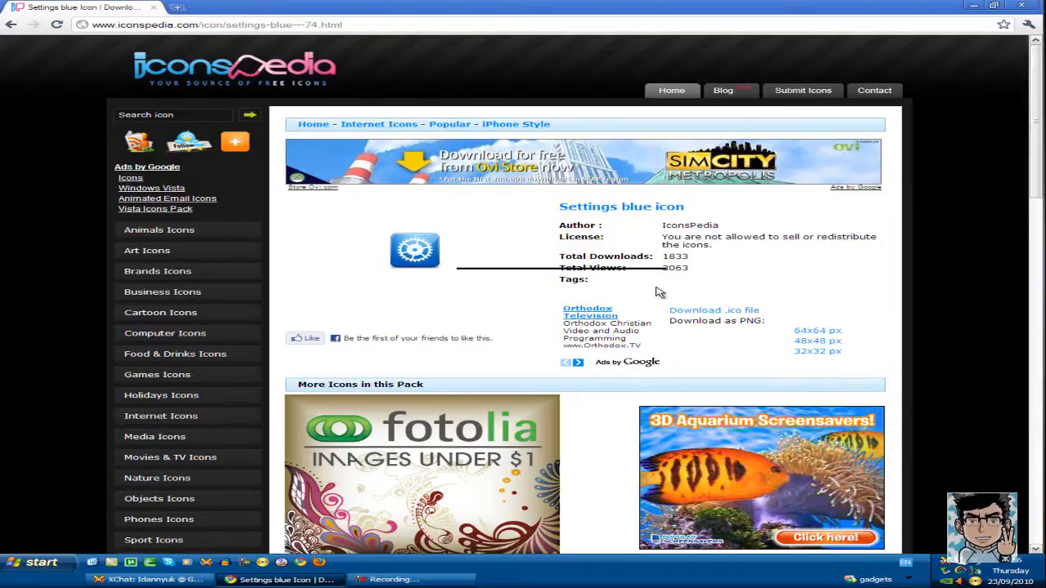
mouse_move(716, 318)
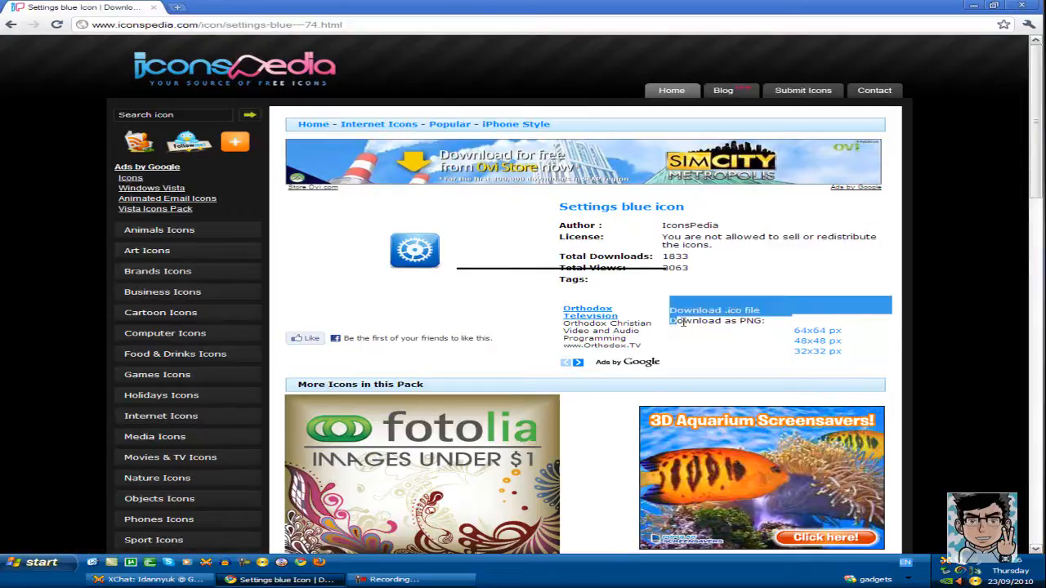
mouse_move(778, 344)
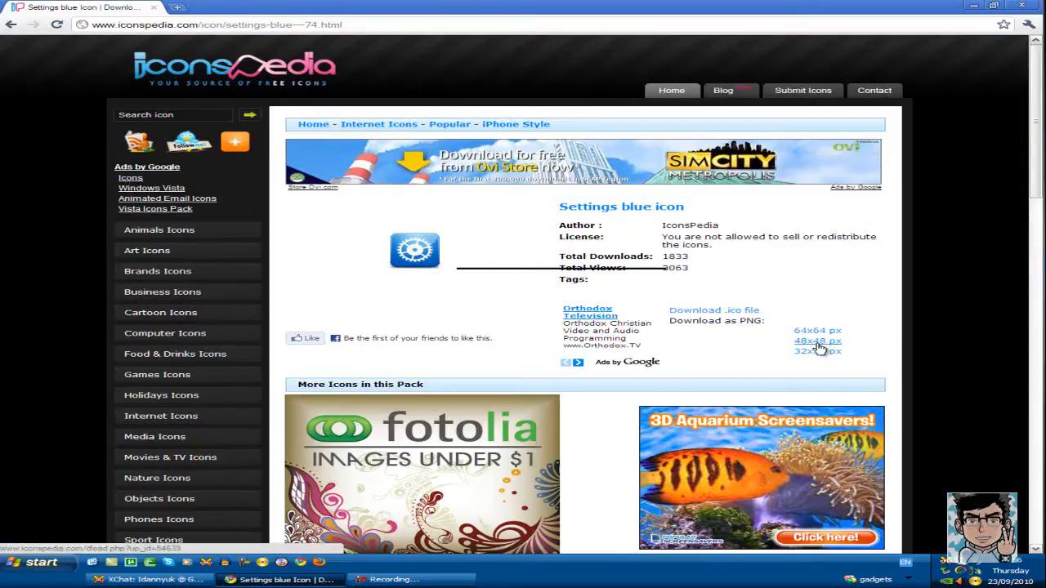
Scroll down the Settings blue icon page to reveal more icons in the pack.
scroll(down, 3)
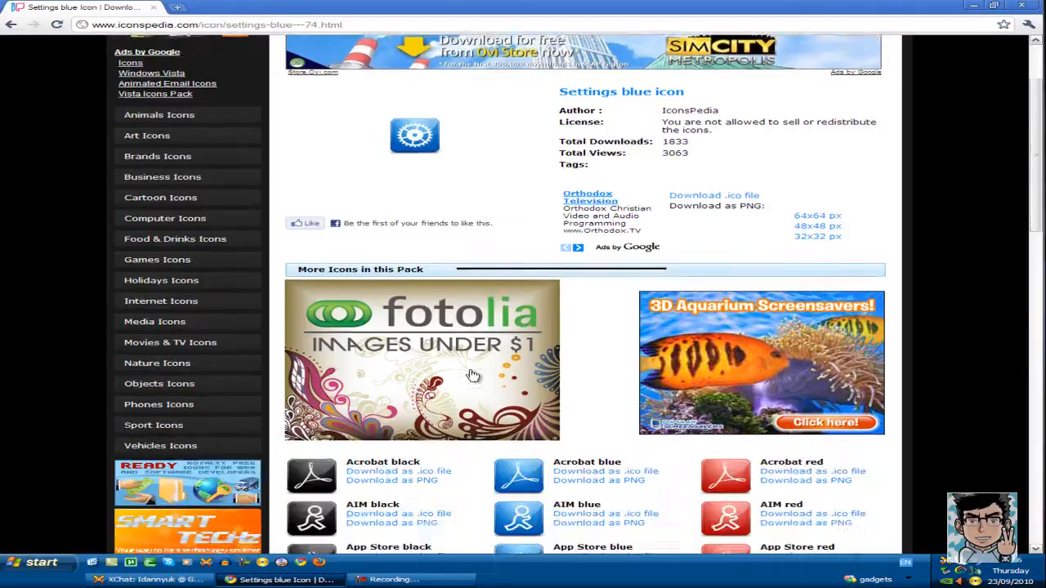
scroll(down, 3)
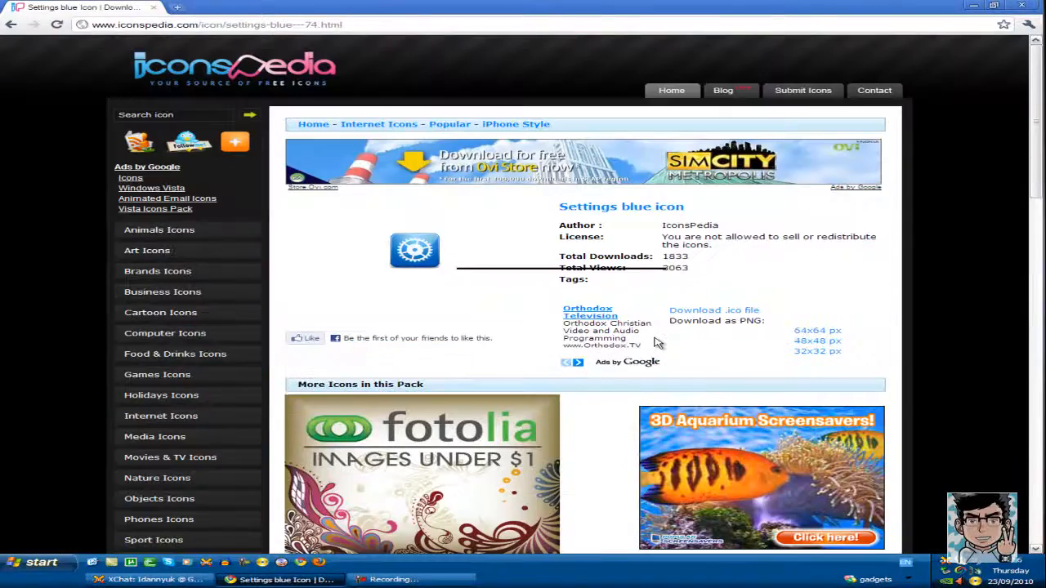
scroll(down, 3)
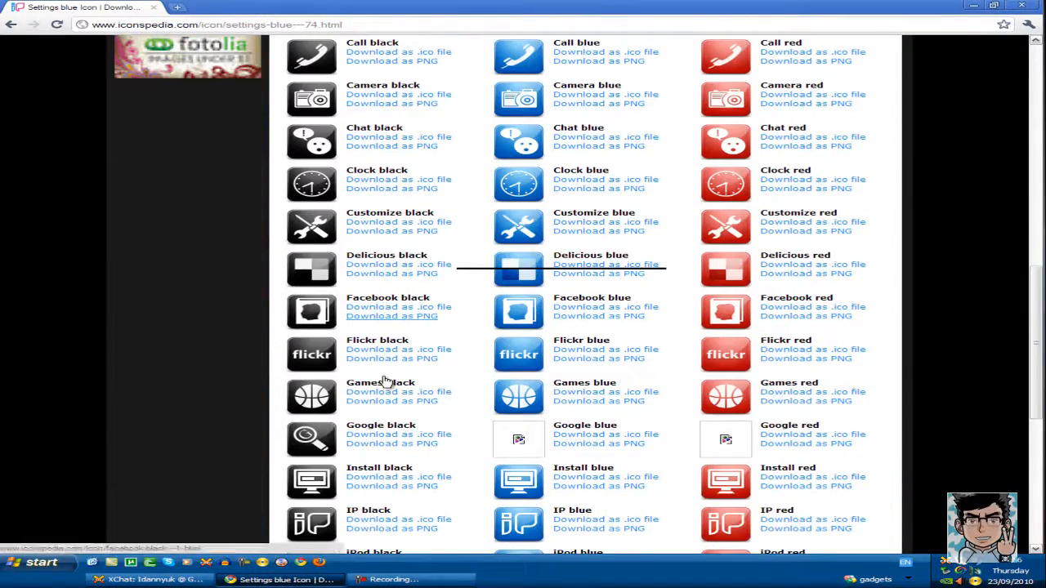
scroll(down, 3)
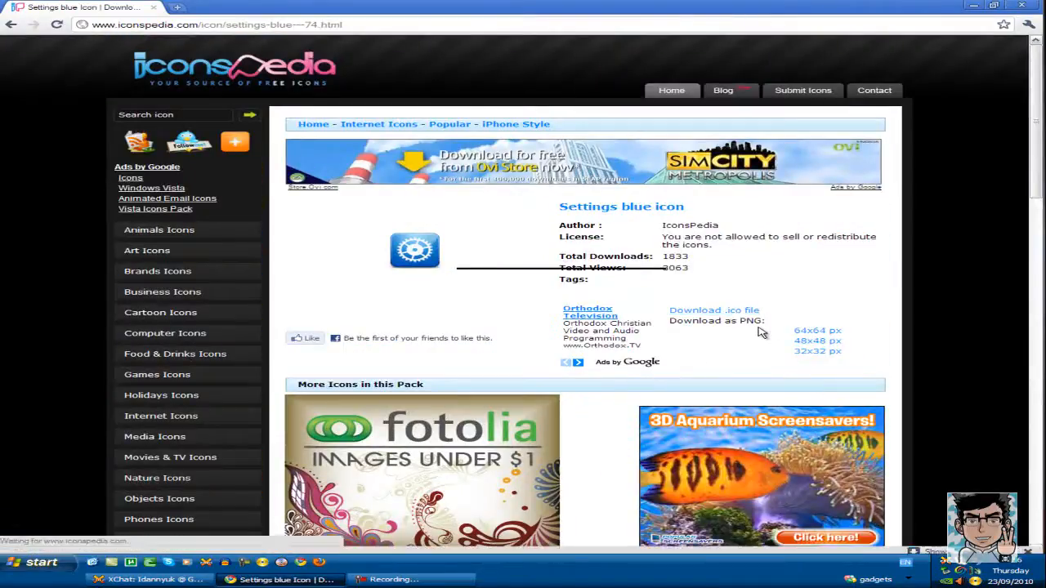
click(713, 311)
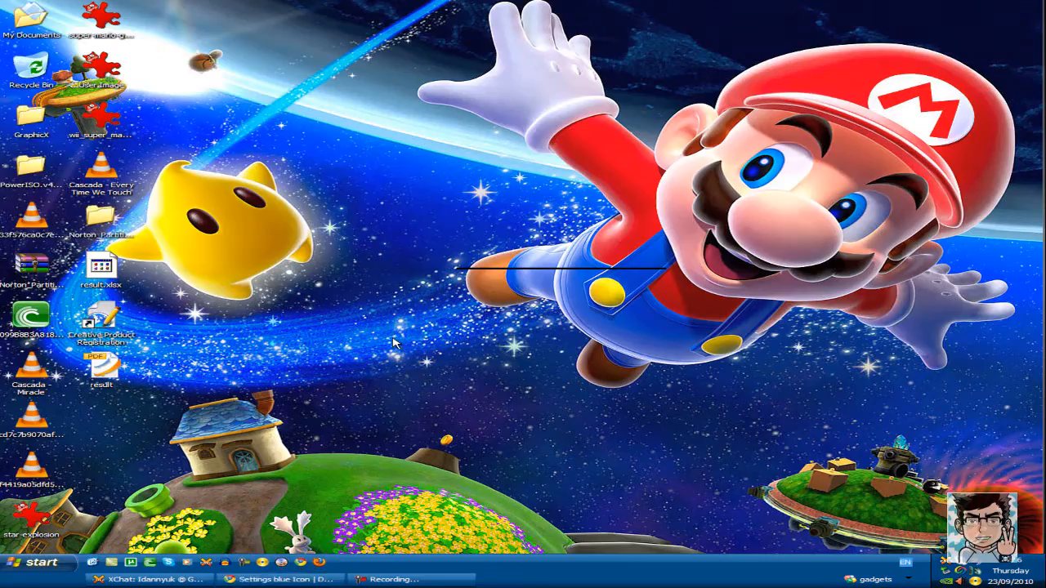
mouse_move(412, 229)
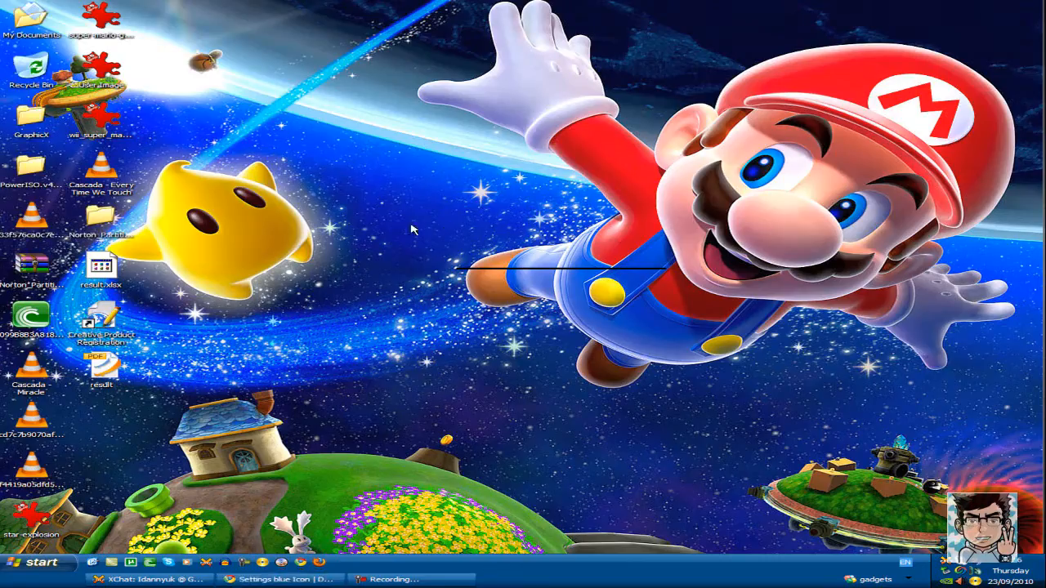
mouse_move(409, 233)
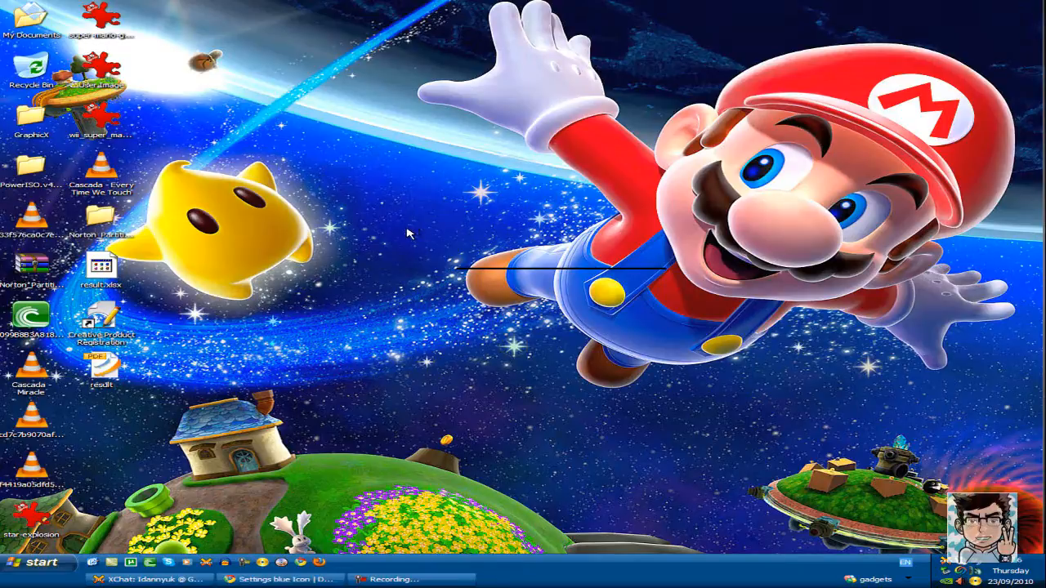